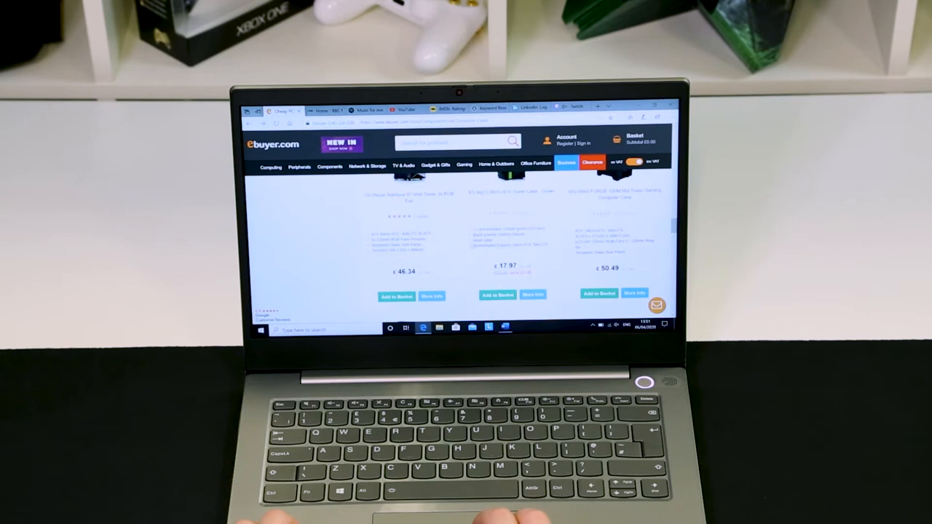
Jump to the fourth tab (IMDb) with Ctrl+4, then the last tab (Twitch) with Ctrl+9
key("ctrl+4")
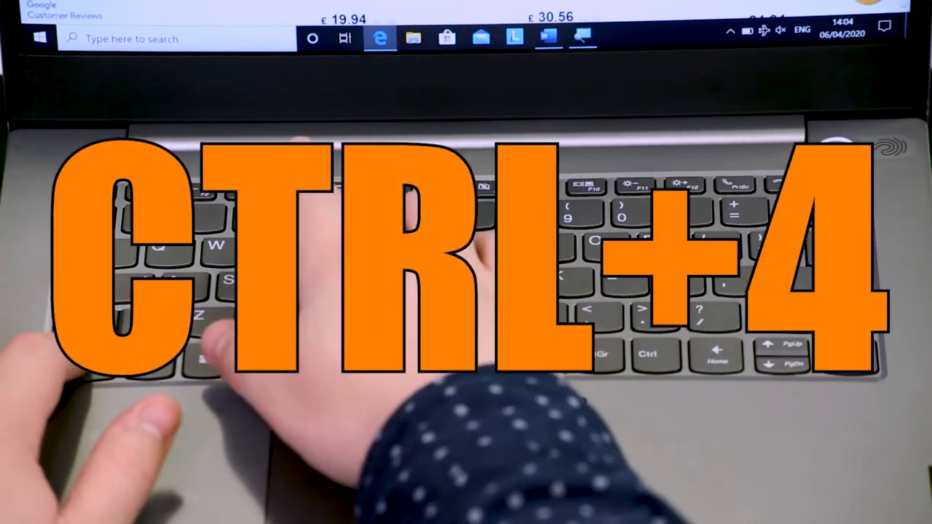
key("ctrl+4")
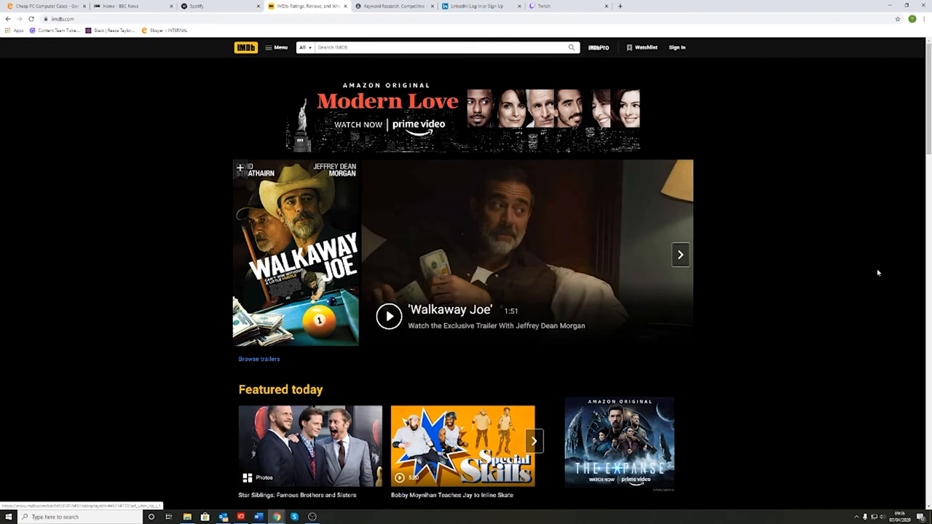
scroll("down", 3)
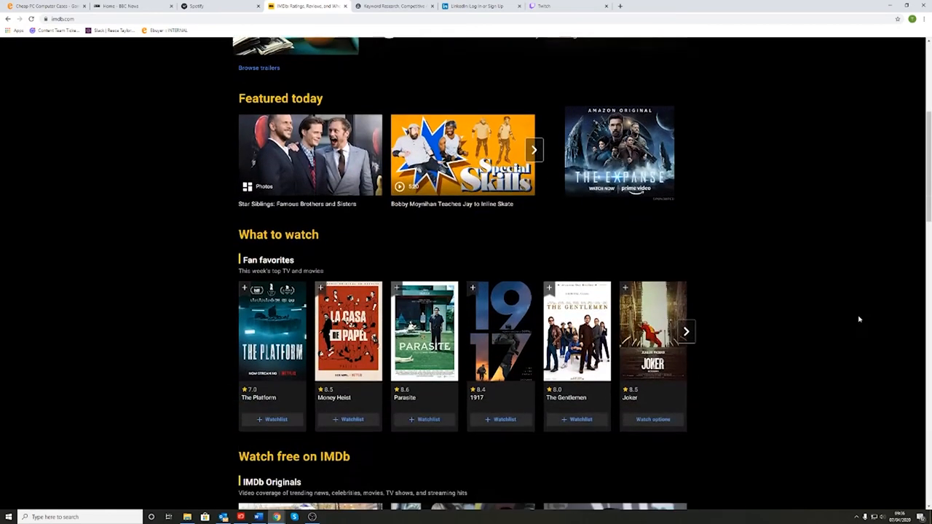
key("ctrl+9")
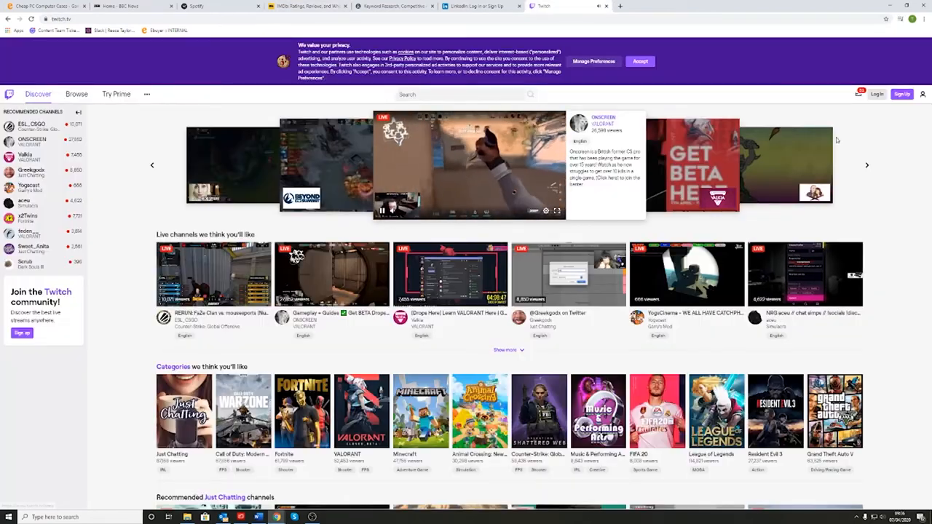
scroll("down", 3)
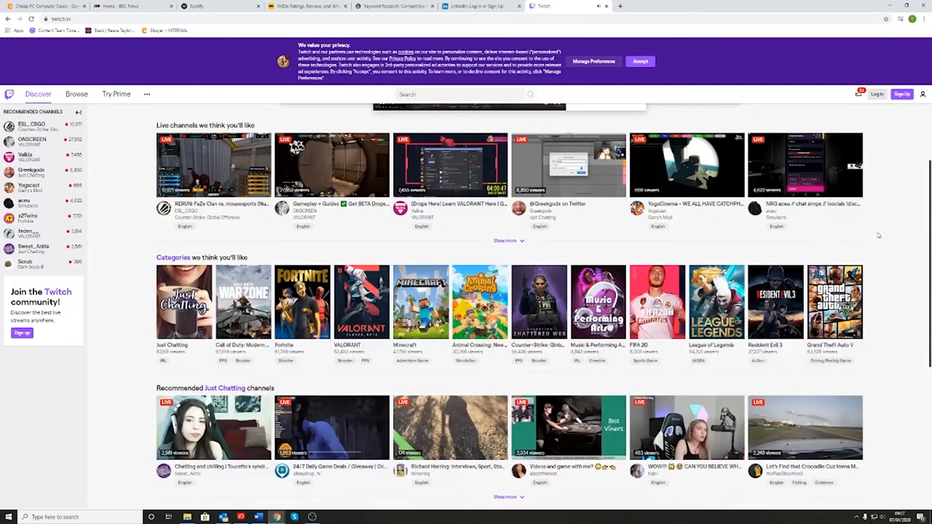